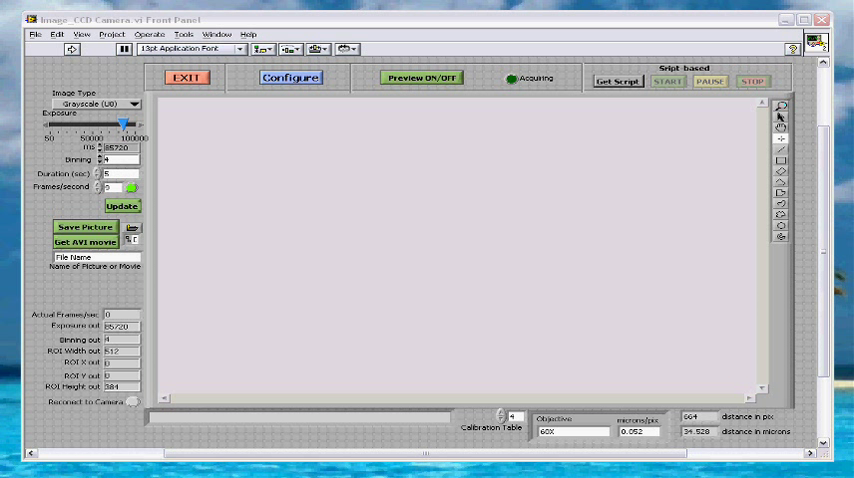
pyautogui.moveTo(340, 70)
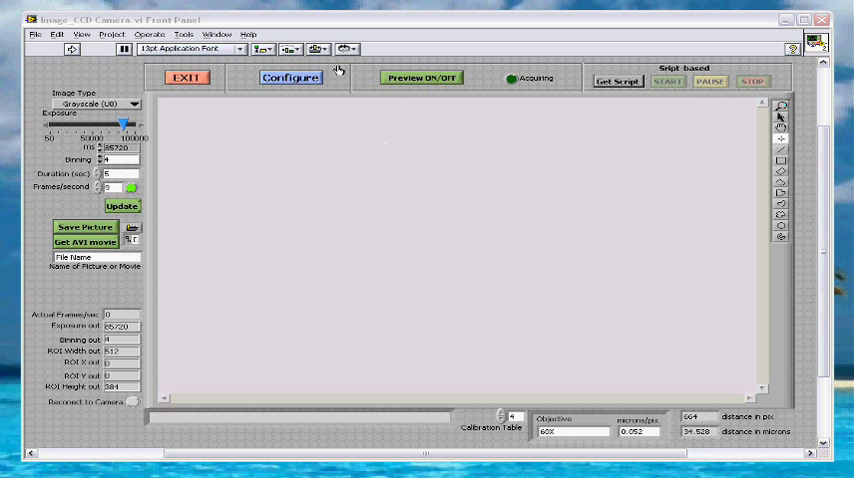
pyautogui.moveTo(108, 84)
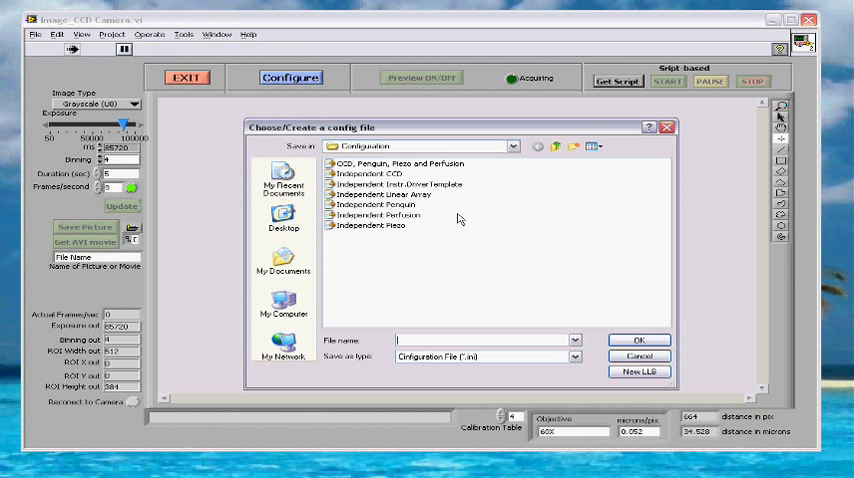
pyautogui.moveTo(390, 184)
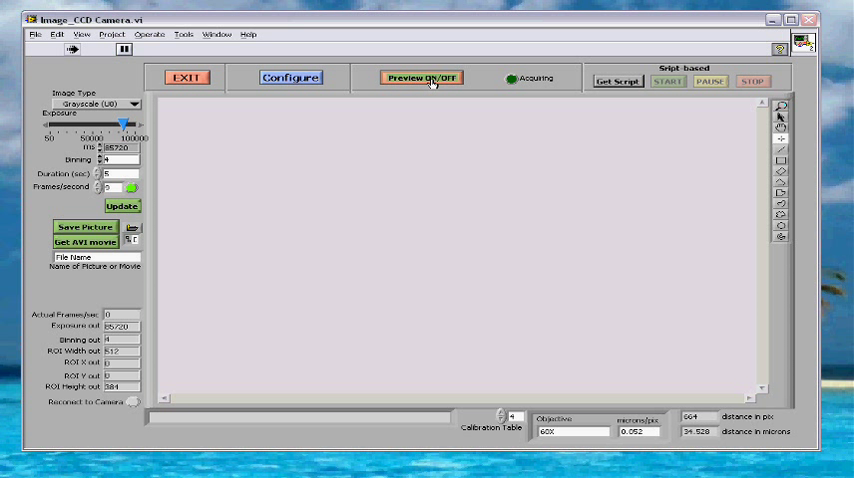
# - Relaunch the CCD camera VI and confirm a camera configuration file from the Configuration folder
pyautogui.click(420, 76)
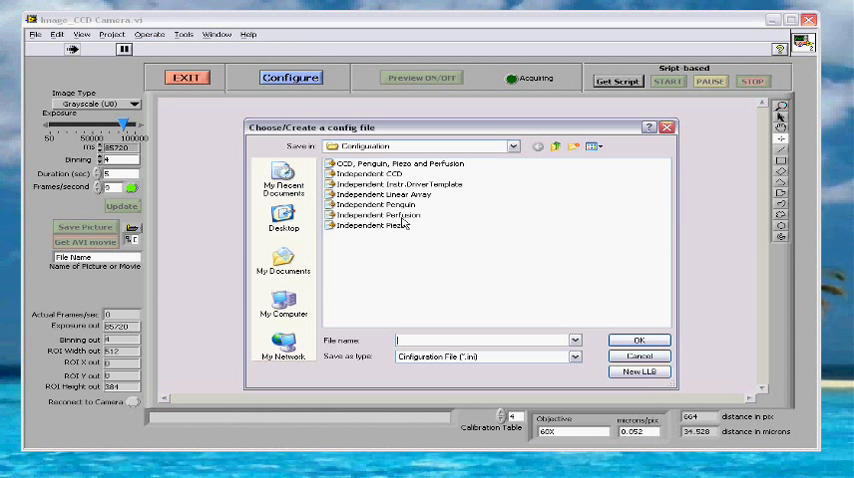
pyautogui.click(376, 174)
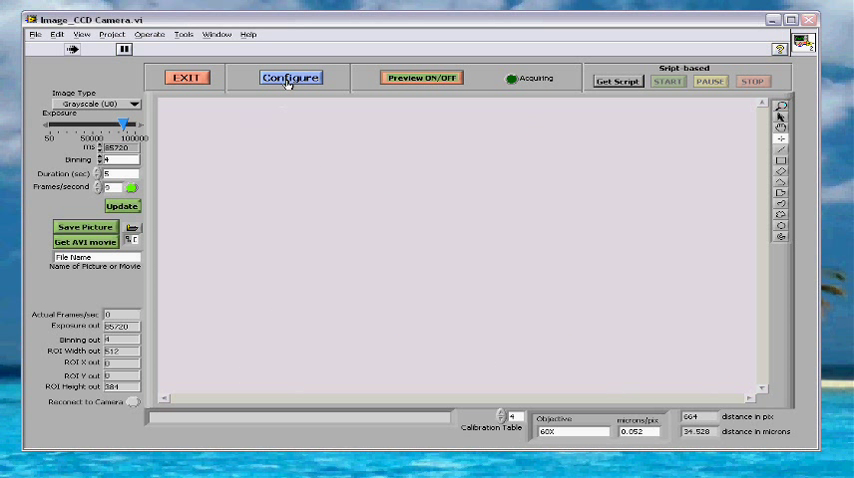
pyautogui.click(288, 76)
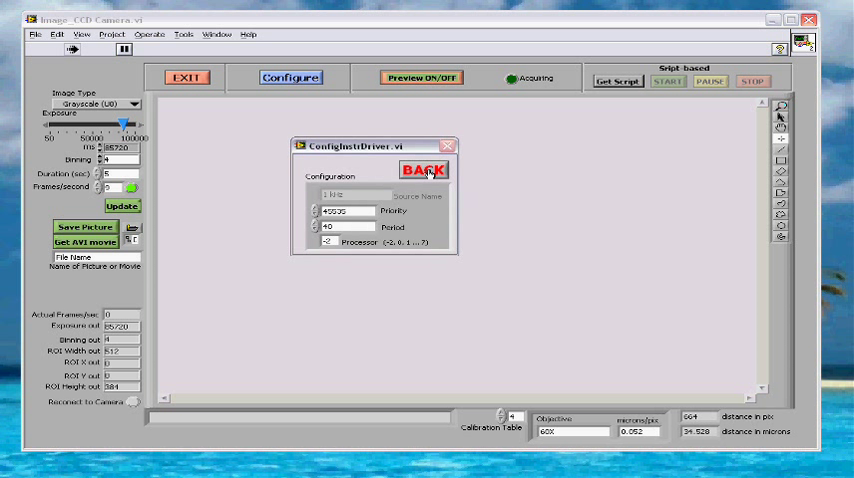
pyautogui.moveTo(424, 170)
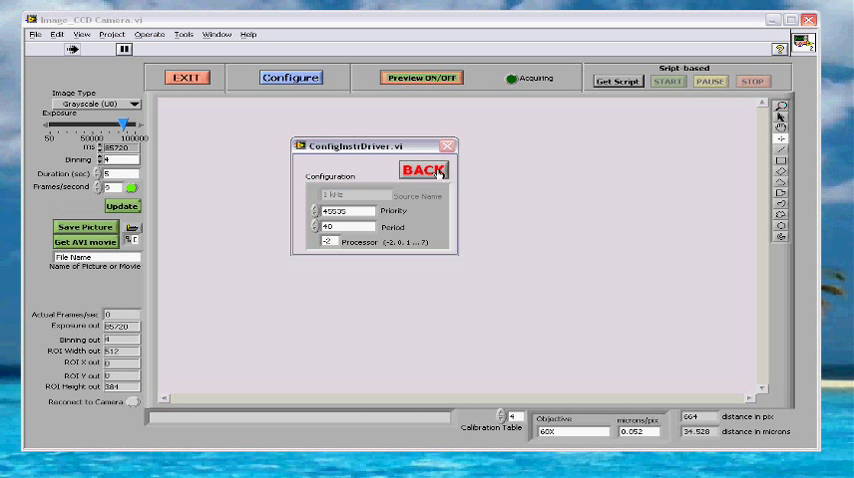
pyautogui.click(424, 170)
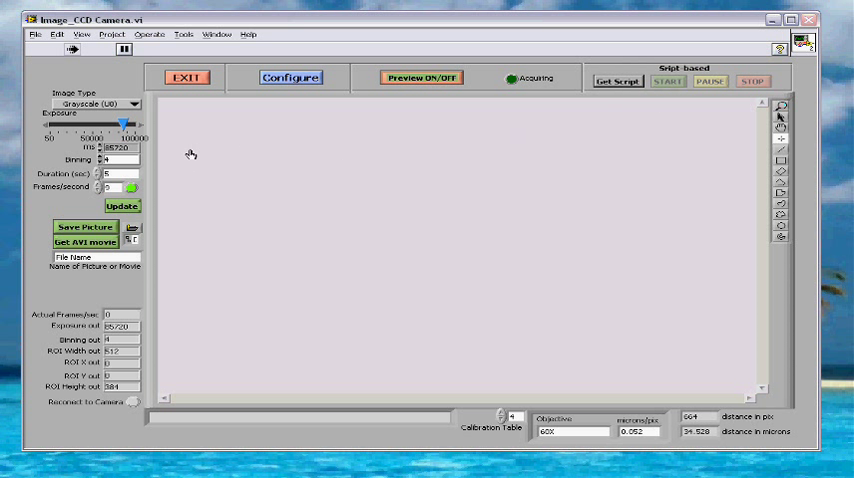
pyautogui.click(420, 76)
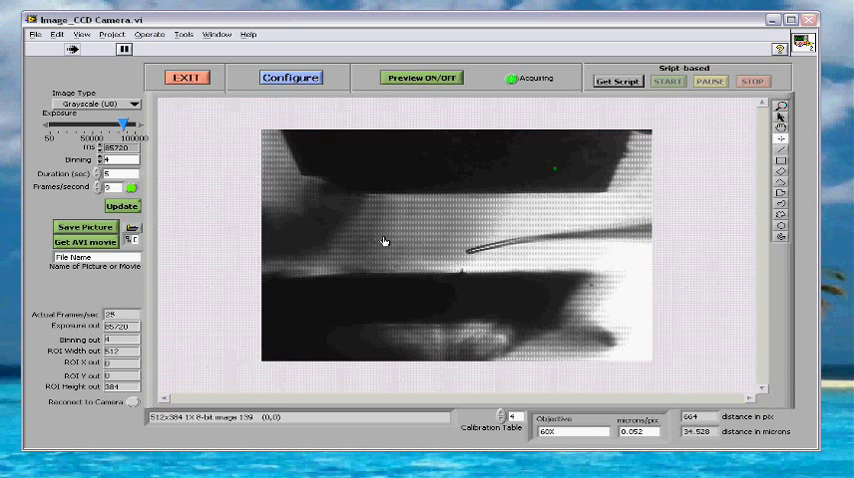
pyautogui.click(96, 104)
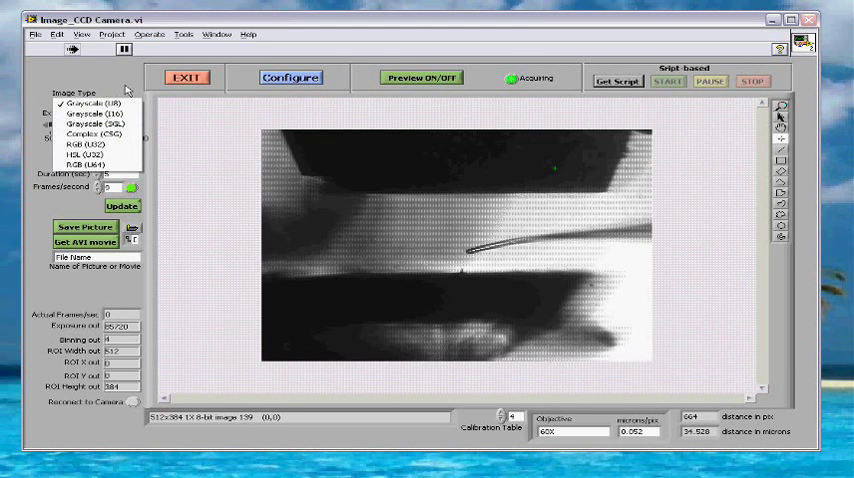
pyautogui.click(88, 104)
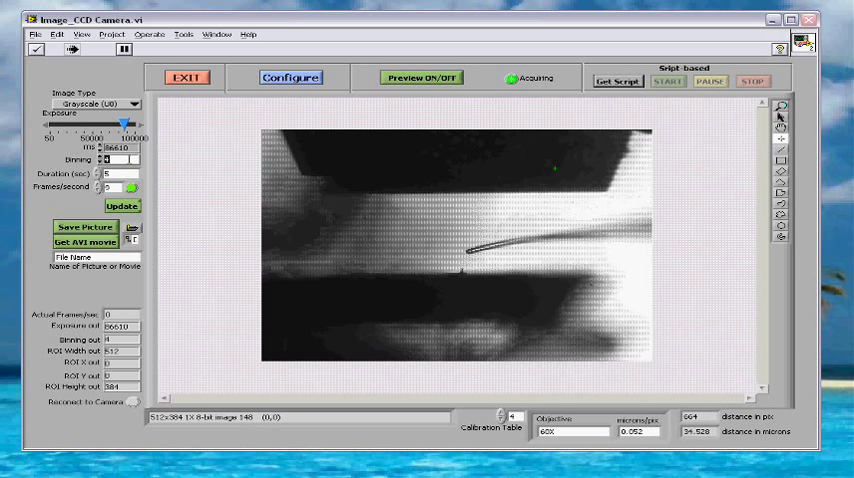
pyautogui.click(420, 78)
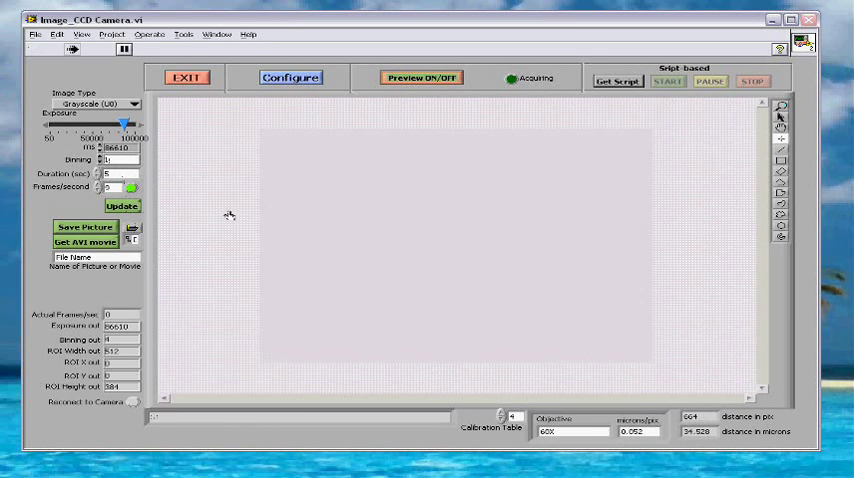
# - Start the live preview at full 2048×1536 resolution with binning 1
pyautogui.click(420, 76)
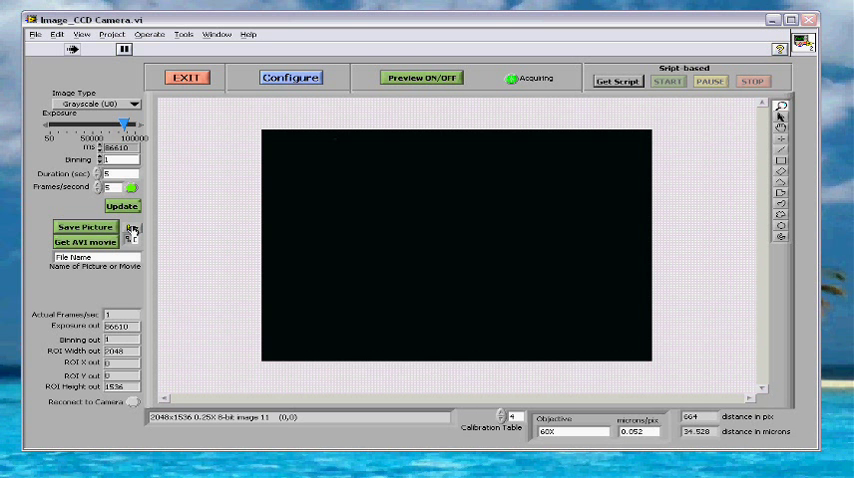
# - Choose the folder for saved pictures so the picture name reads File 1
pyautogui.click(132, 228)
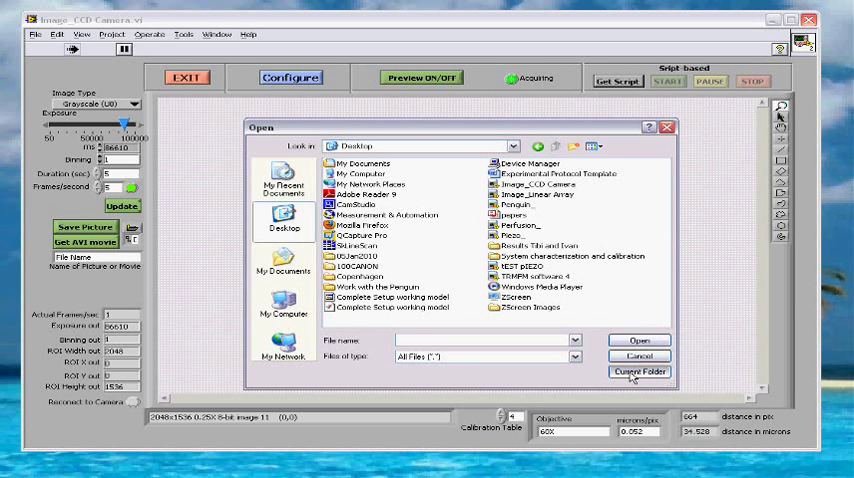
pyautogui.click(640, 372)
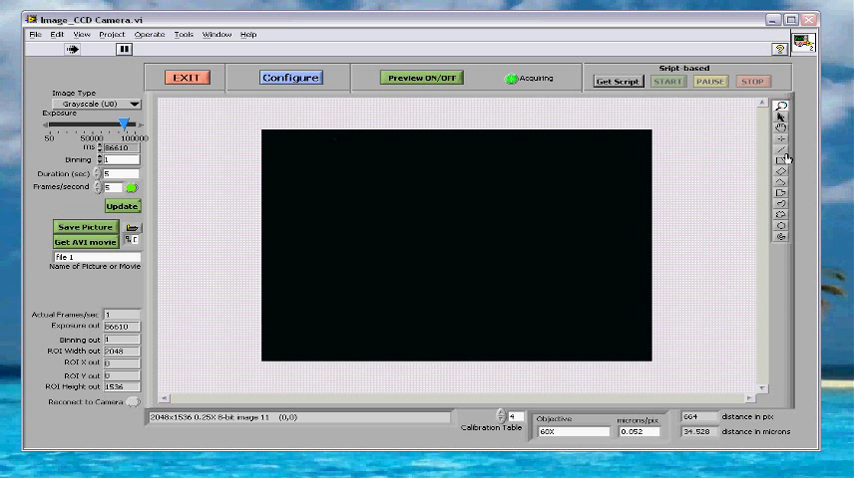
pyautogui.moveTo(564, 188)
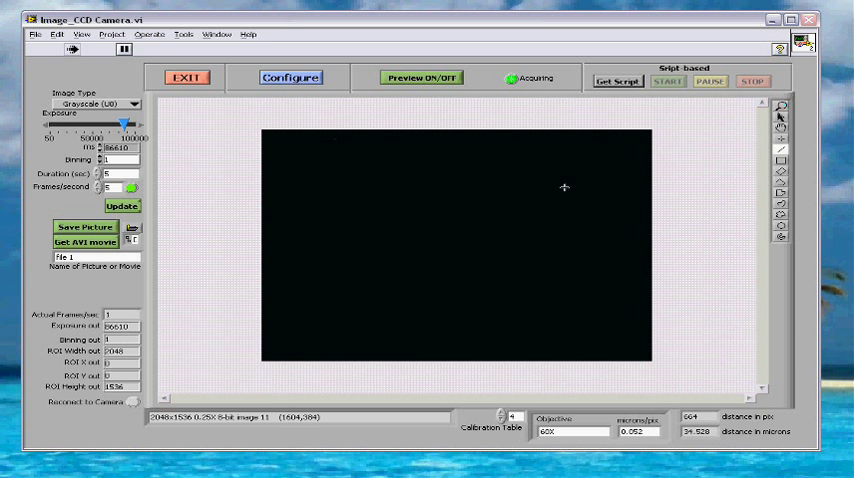
# - Draw a diagonal measurement line across the image, reporting about 1691 pixels (~92 microns)
pyautogui.moveTo(398, 316); pyautogui.dragTo(504, 184)
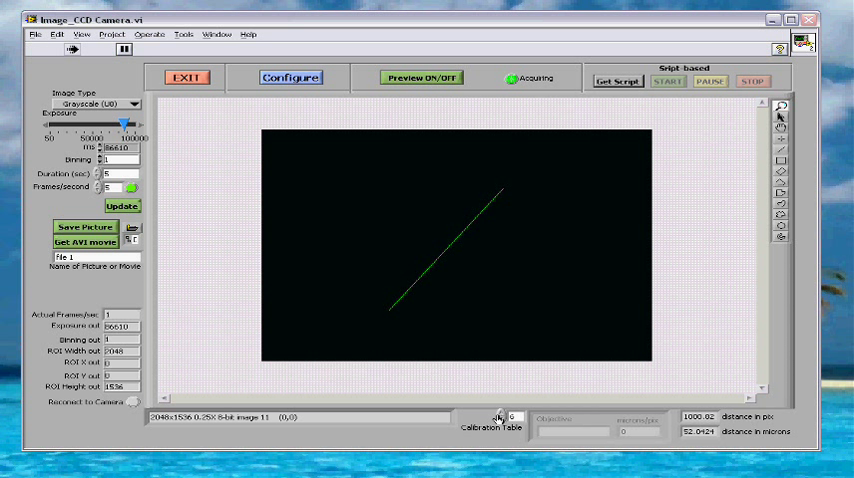
# - Select the objective calibration entry, filling in the microns-per-pixel value for the measurement
pyautogui.click(512, 416)
pyautogui.write('1')
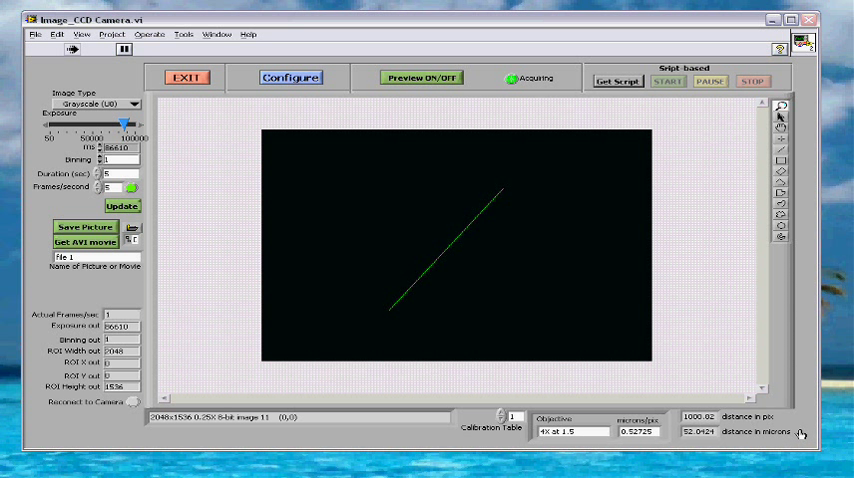
pyautogui.moveTo(532, 404)
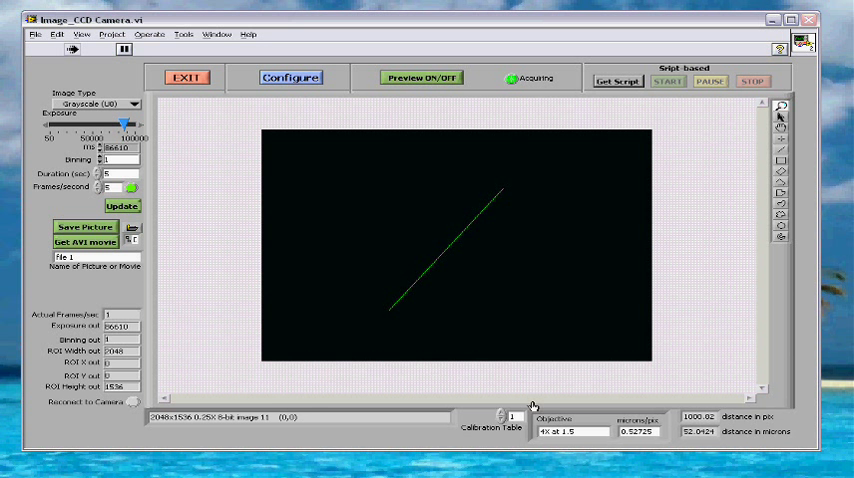